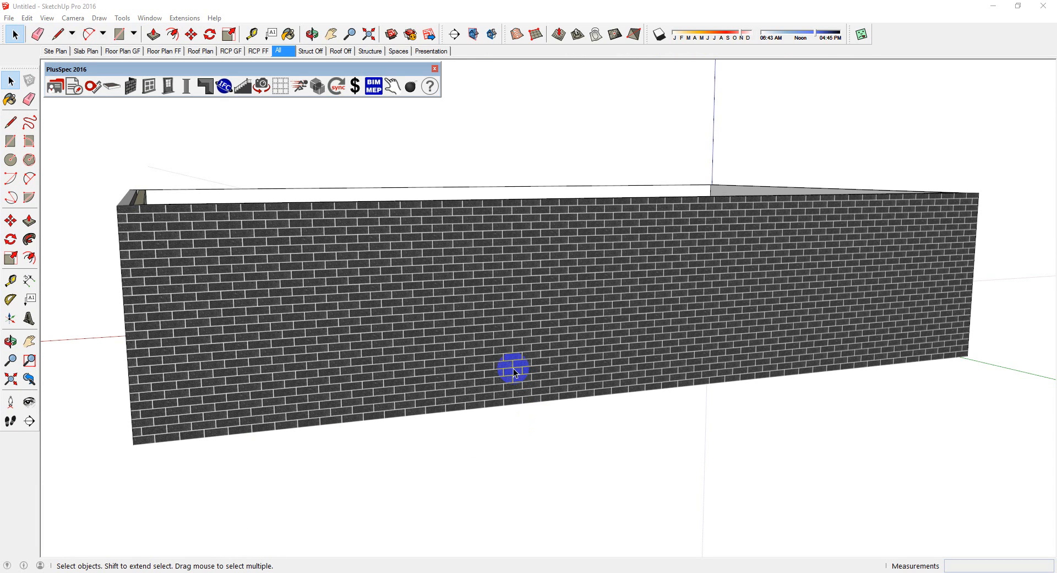
# Step: Choose Awning Window (AWS Vantage) as the component for the brick wall and submit the settings
pyautogui.click(154, 86)
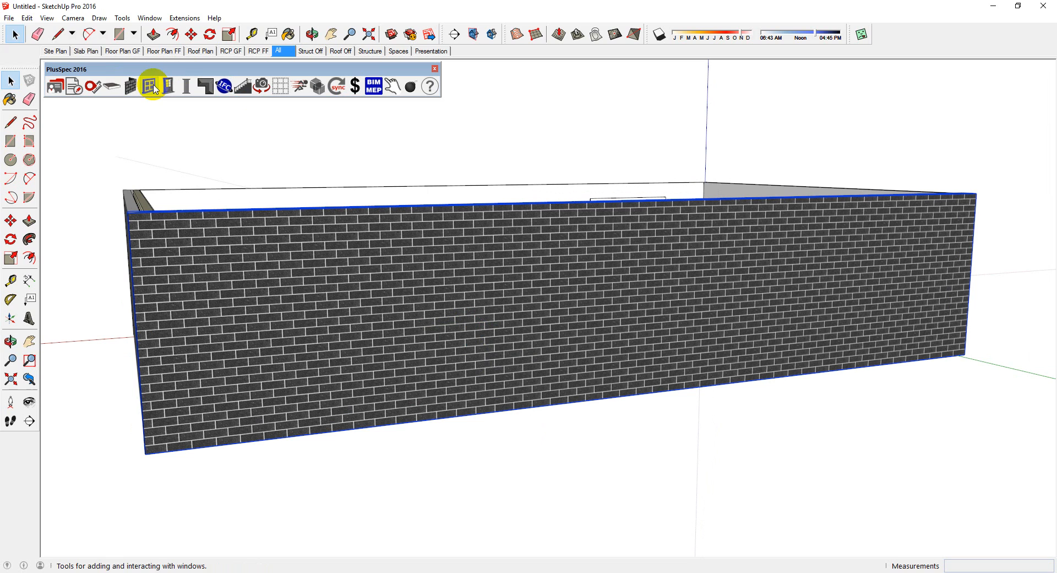
pyautogui.click(152, 86)
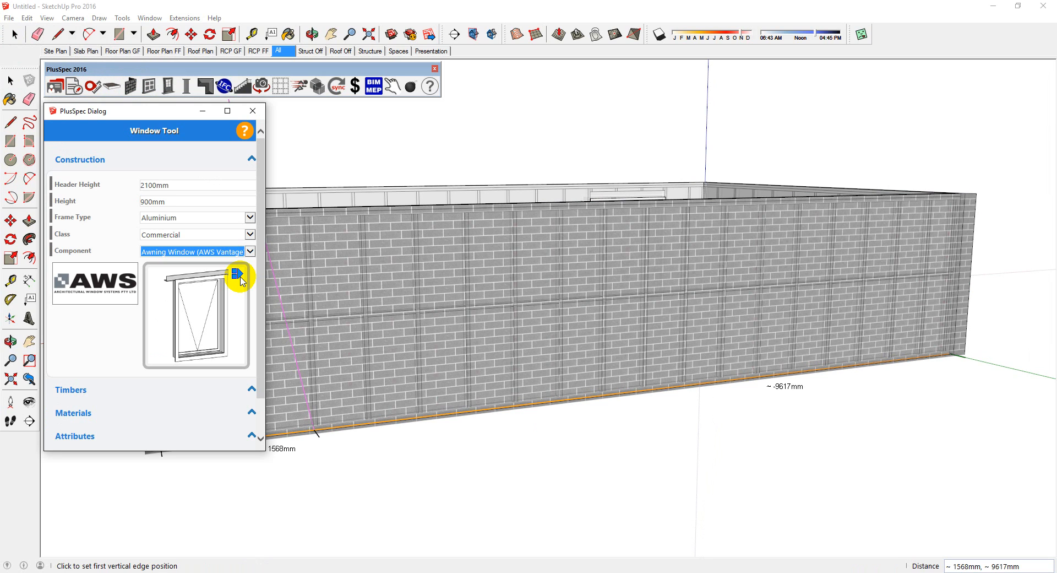
pyautogui.click(250, 251)
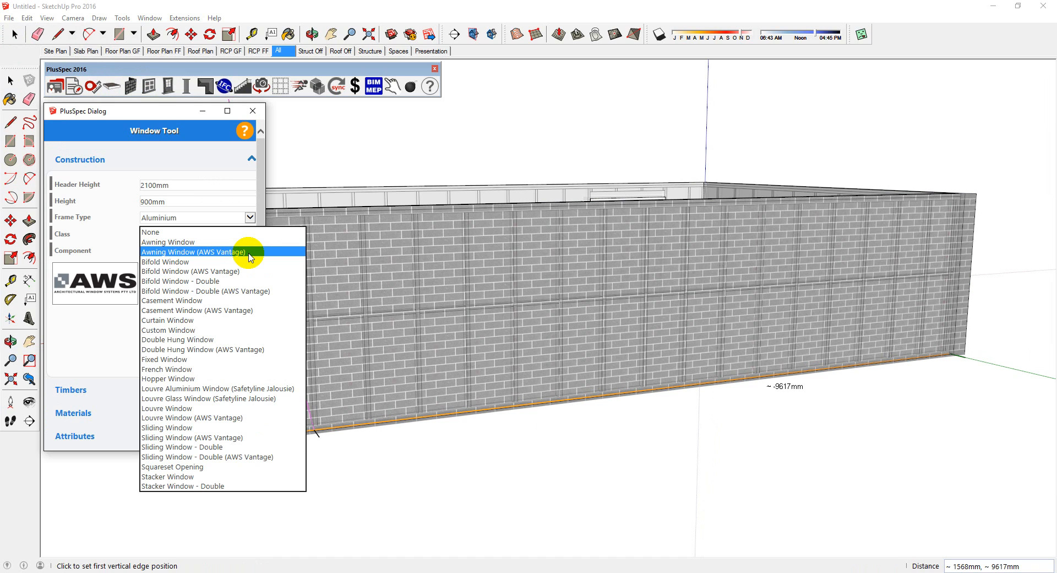
pyautogui.click(191, 251)
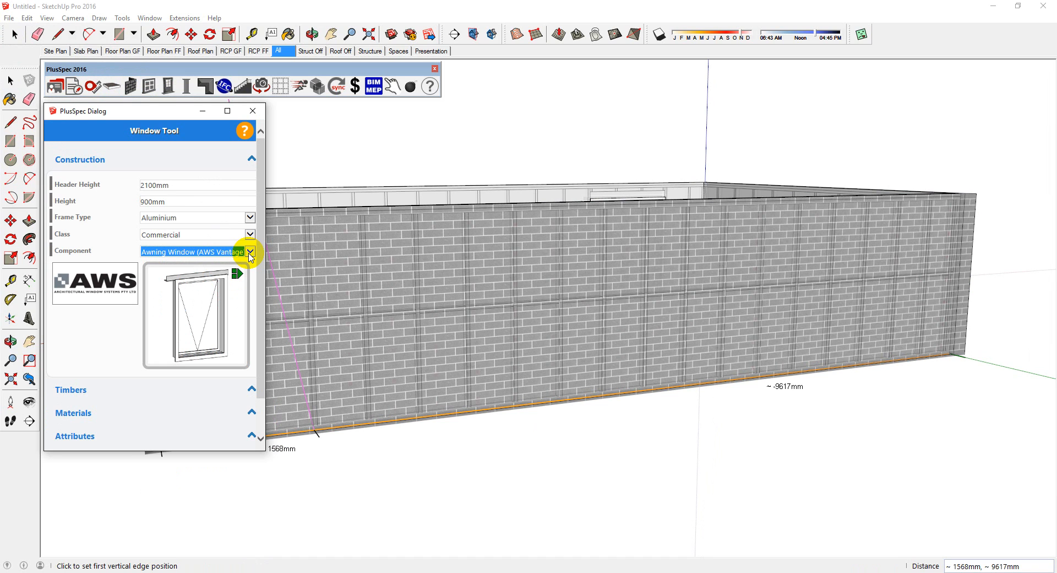
pyautogui.scroll(-3)
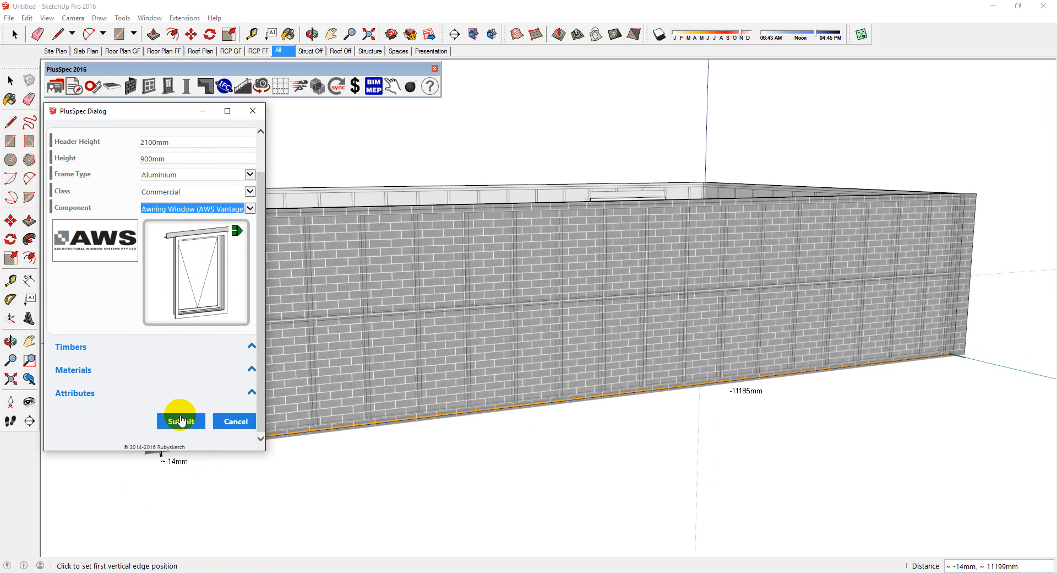
pyautogui.click(179, 421)
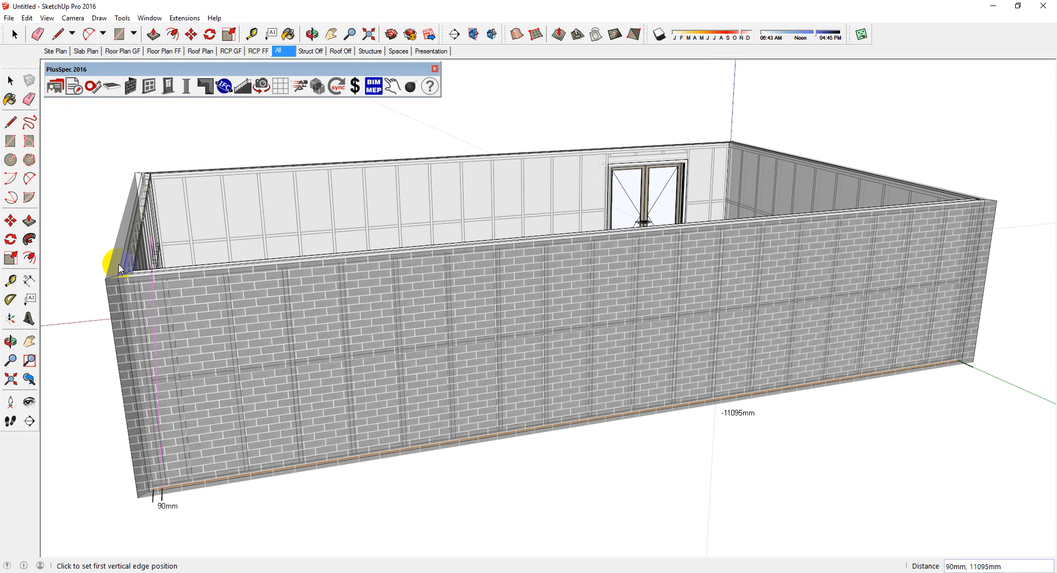
pyautogui.moveTo(191, 309)
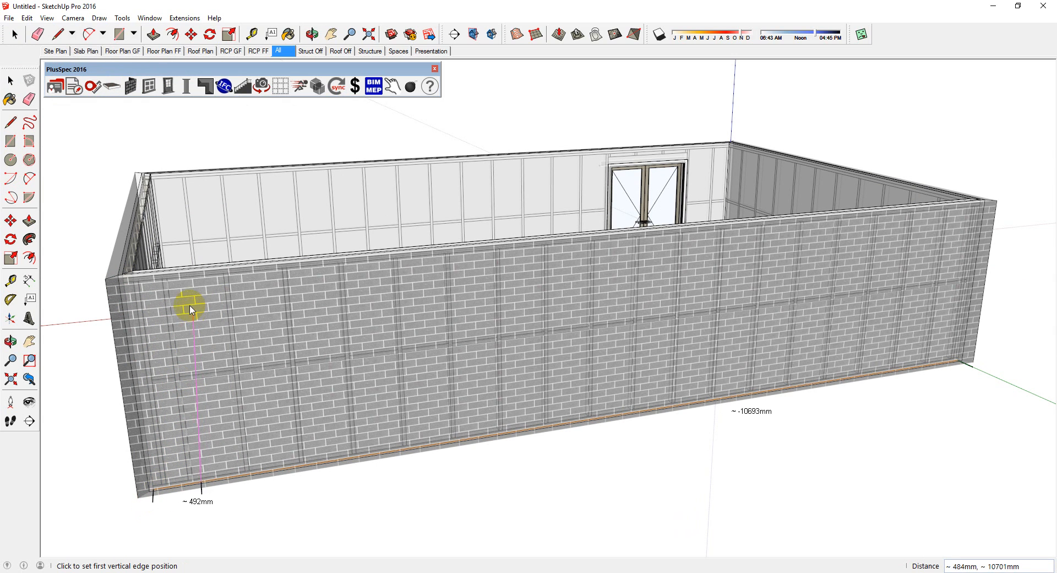
pyautogui.moveTo(159, 196)
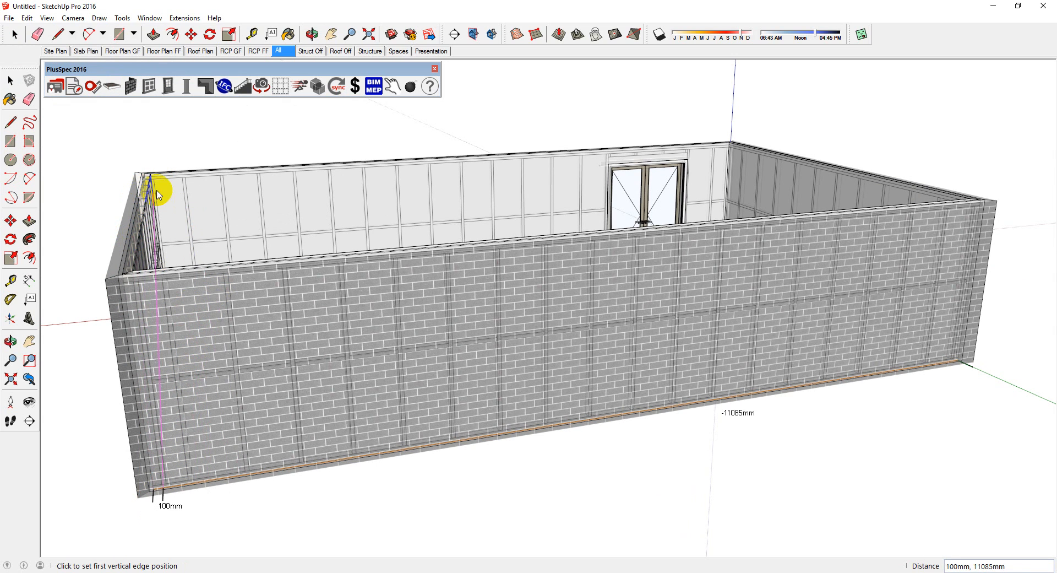
pyautogui.moveTo(221, 345)
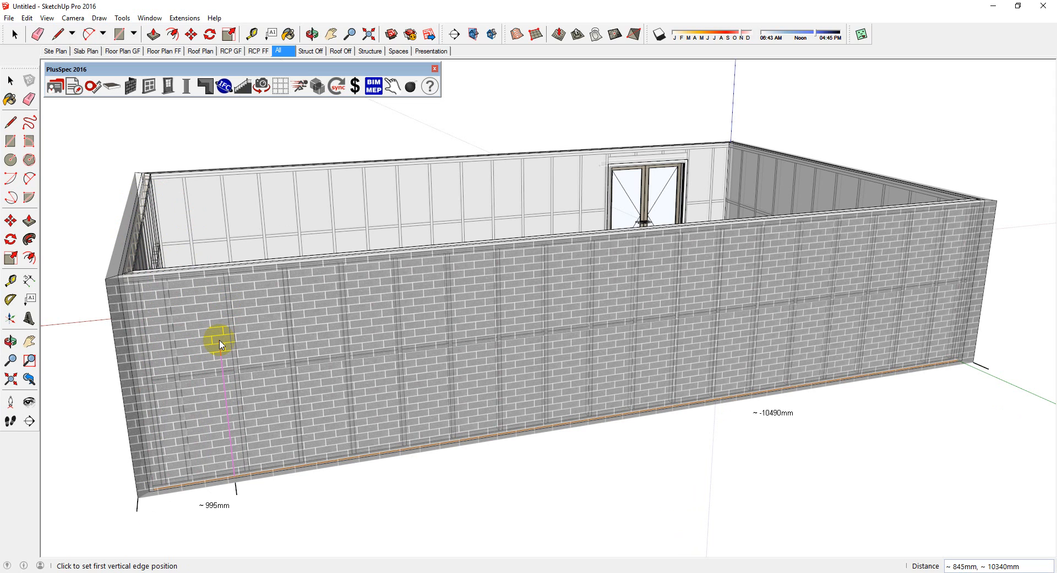
pyautogui.moveTo(182, 369)
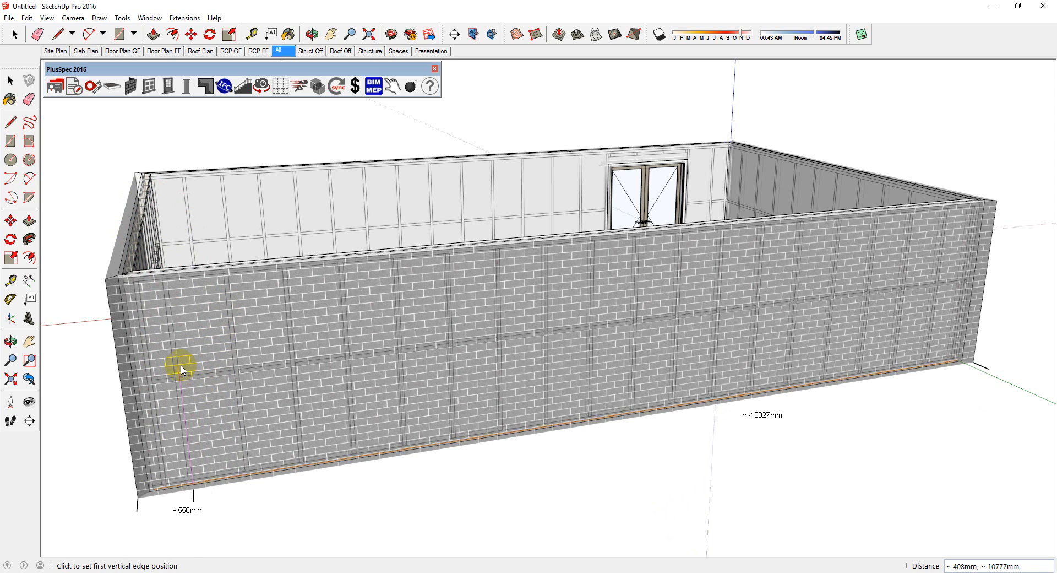
# Step: Set the first vertical edge of the awning window on the front brick wall
pyautogui.click(181, 370)
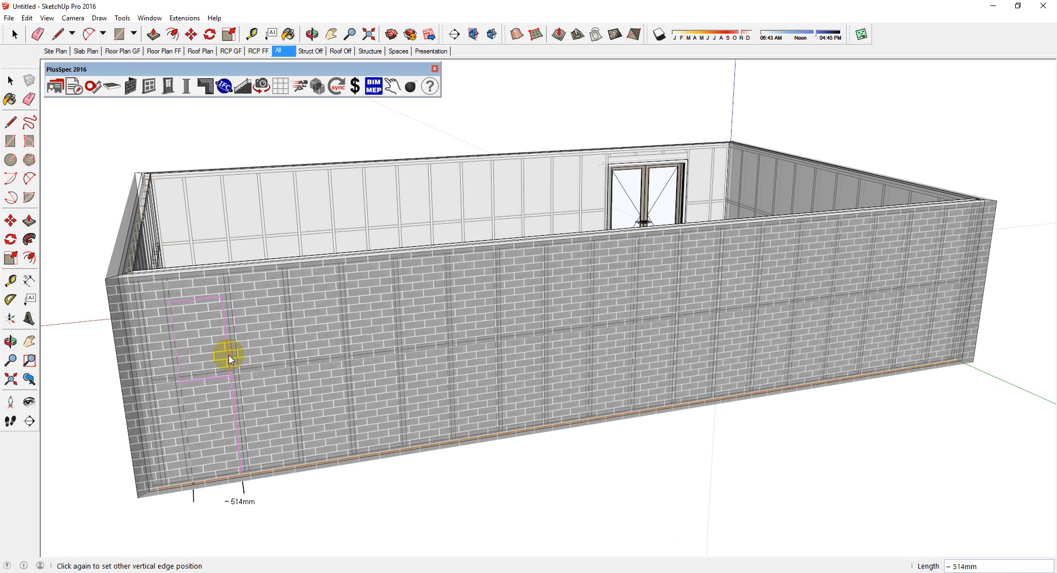
pyautogui.moveTo(237, 363)
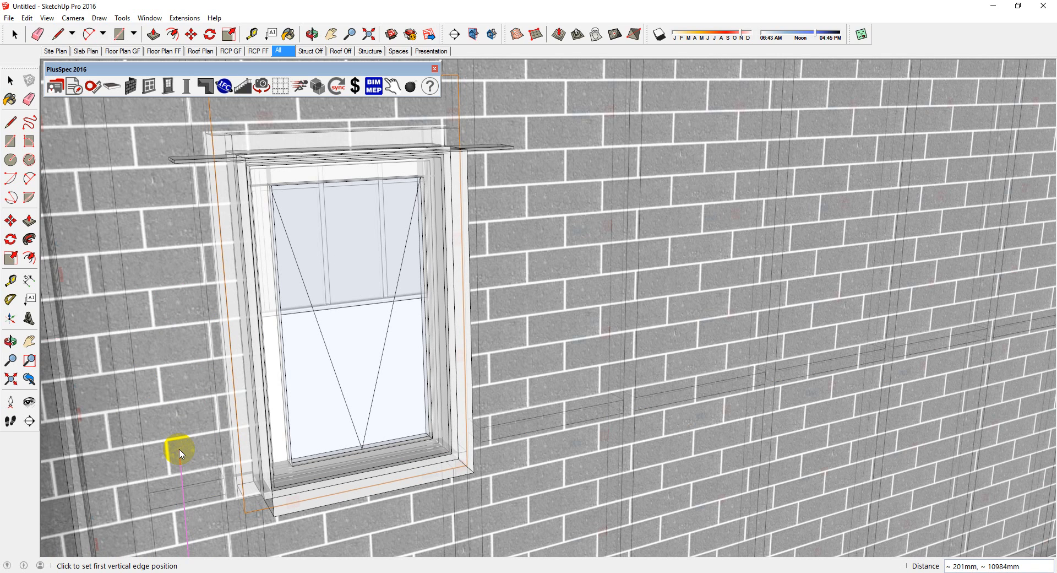
pyautogui.moveTo(588, 269)
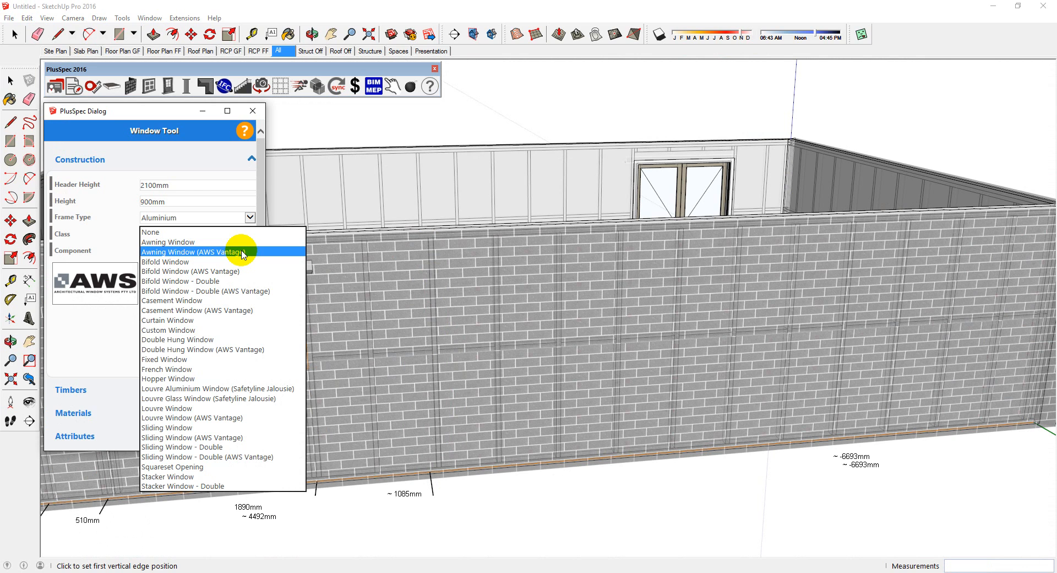
pyautogui.moveTo(191, 467)
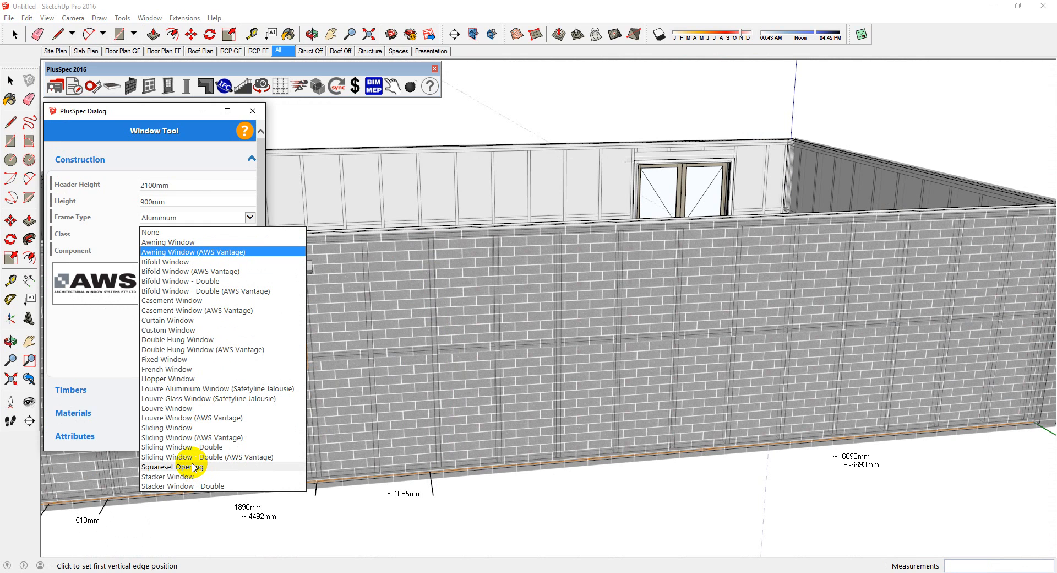
# Step: Place a Squareset Opening in the brick wall to the right of the window
pyautogui.click(173, 466)
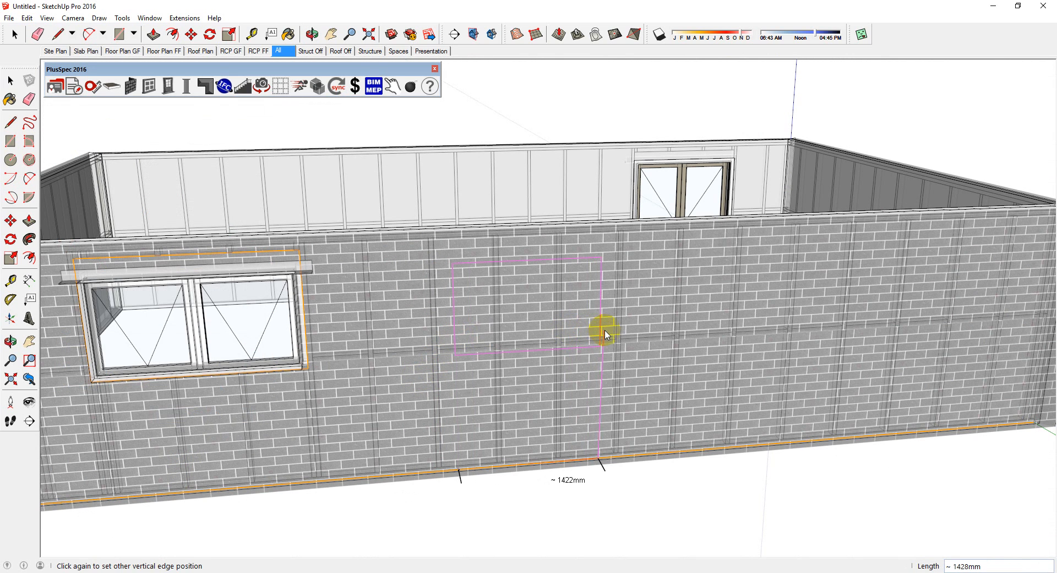
pyautogui.click(604, 335)
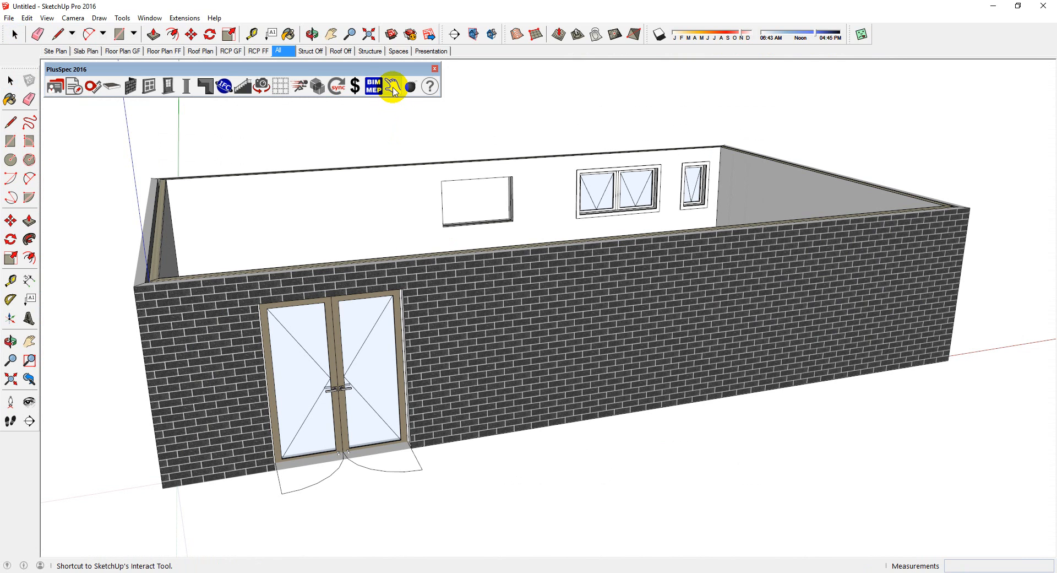
pyautogui.moveTo(372, 333)
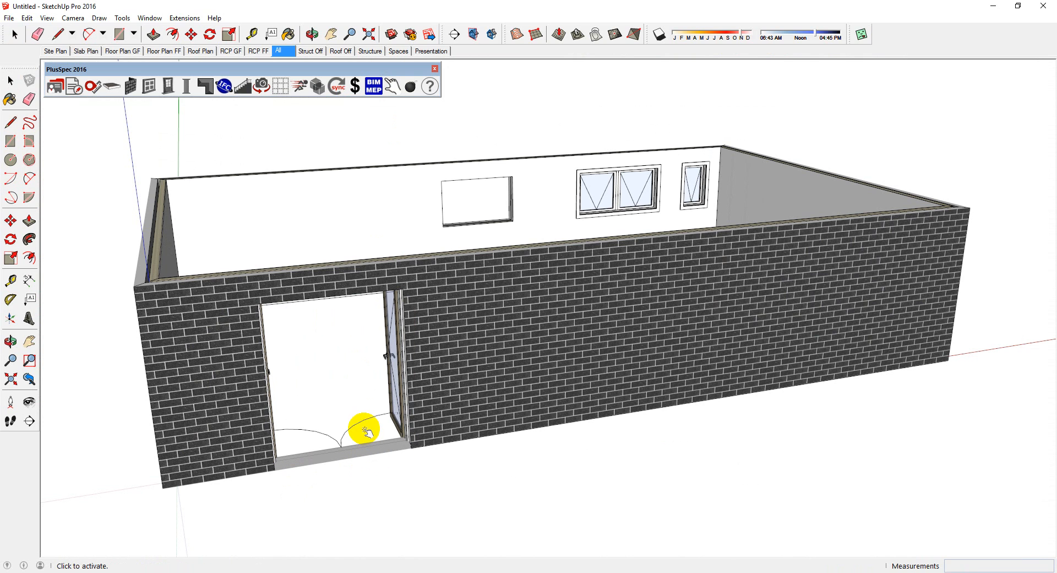
# Step: Swing the front double doors open with the Interact tool
pyautogui.click(362, 430)
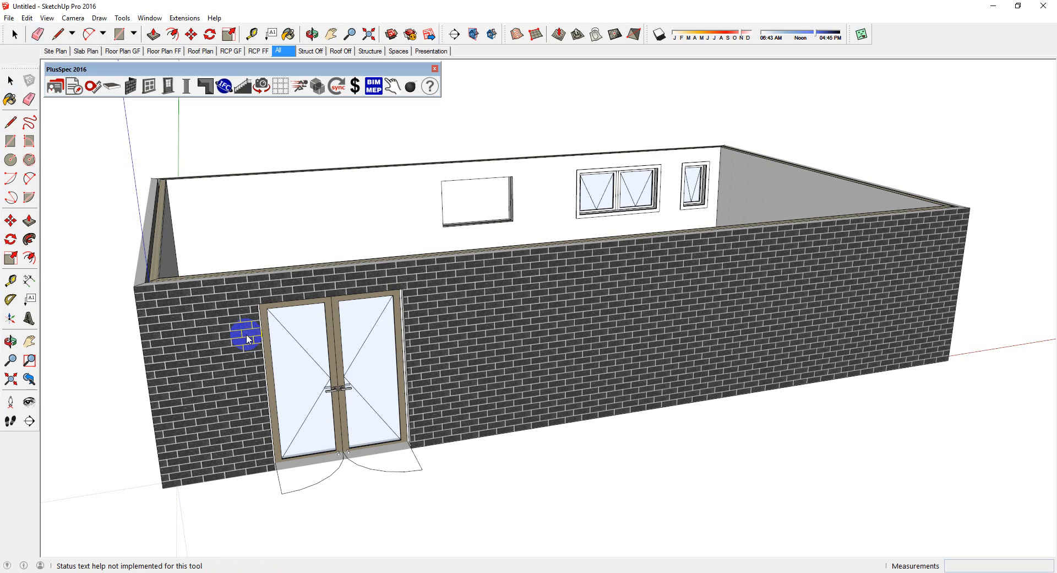
# Step: Copy the double glass door to the right along the front brick wall
pyautogui.click(349, 365)
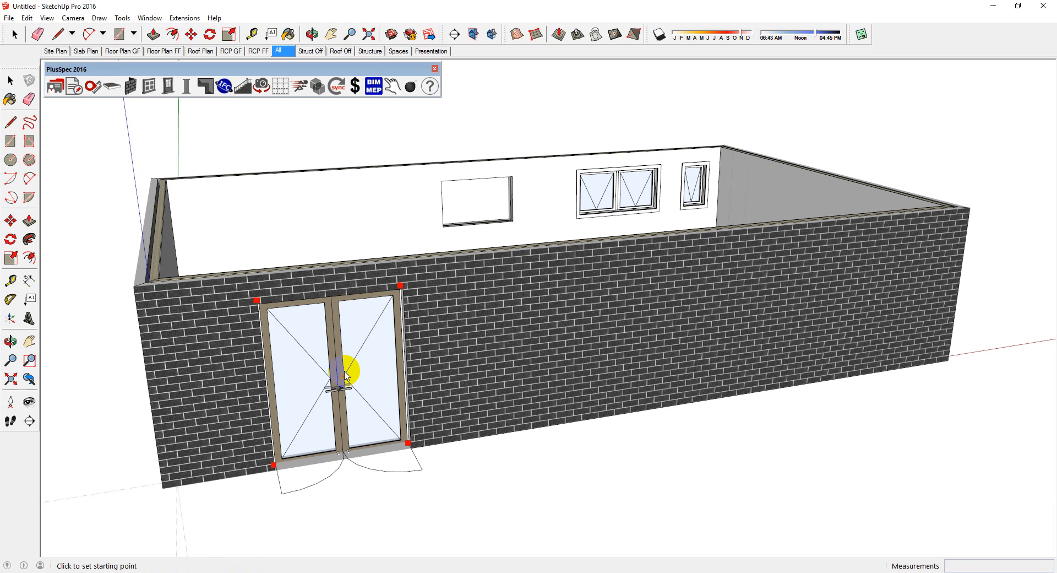
pyautogui.moveTo(340, 374)
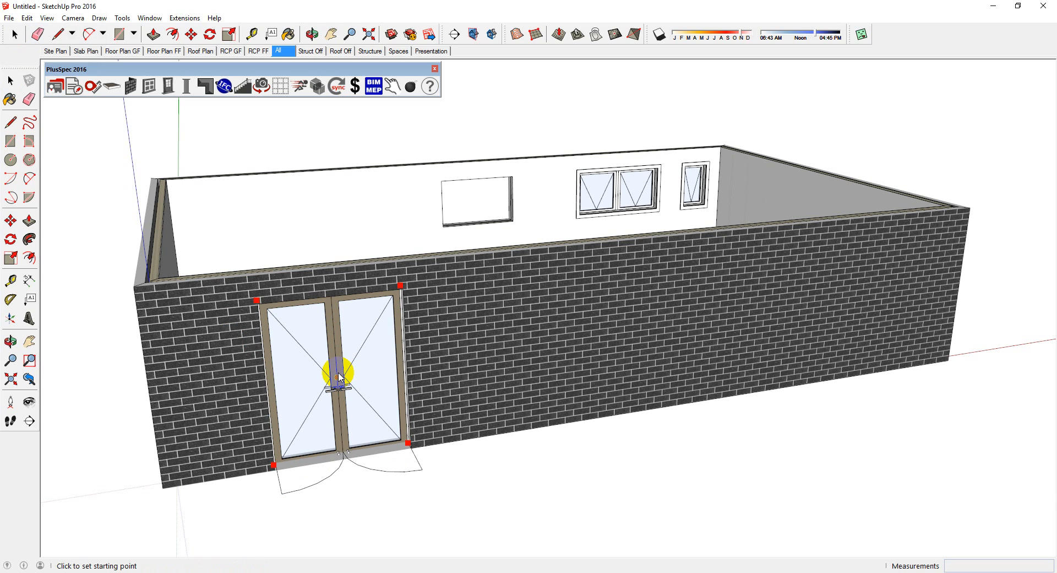
pyautogui.click(337, 375)
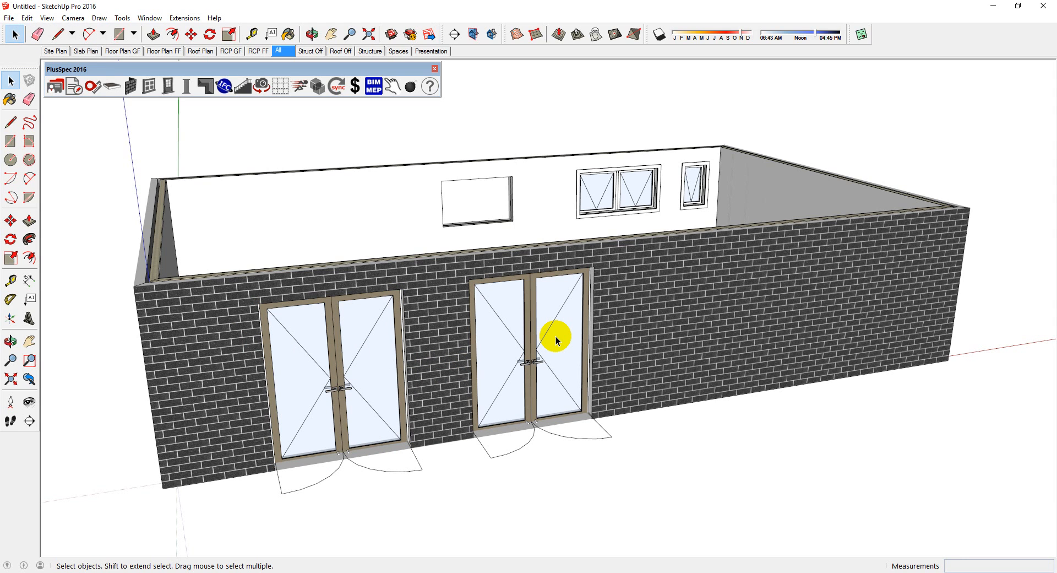
pyautogui.moveTo(155, 107)
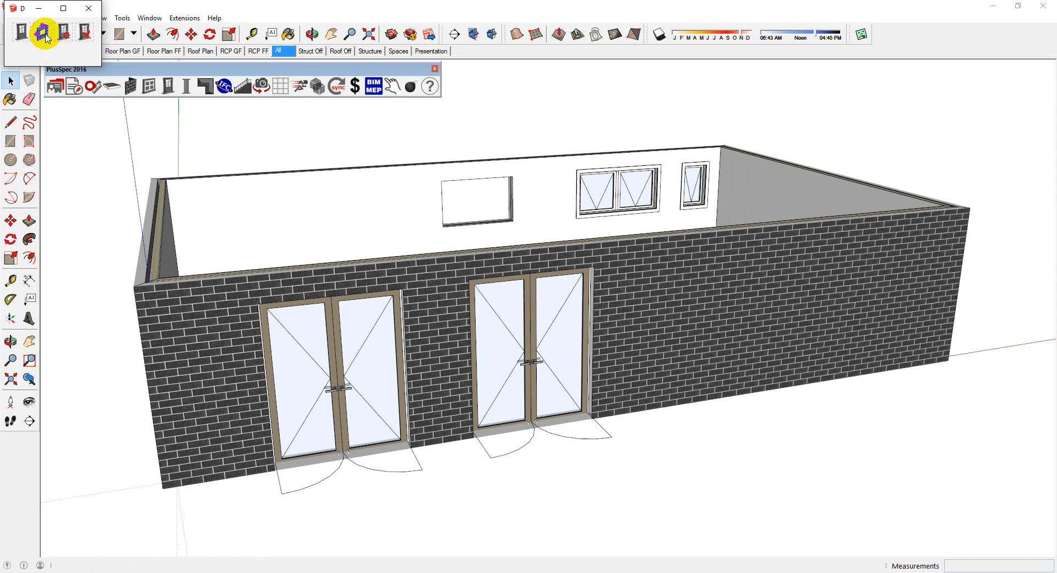
# Step: Bring up the PlusSpec door tools toolbar
pyautogui.click(563, 351)
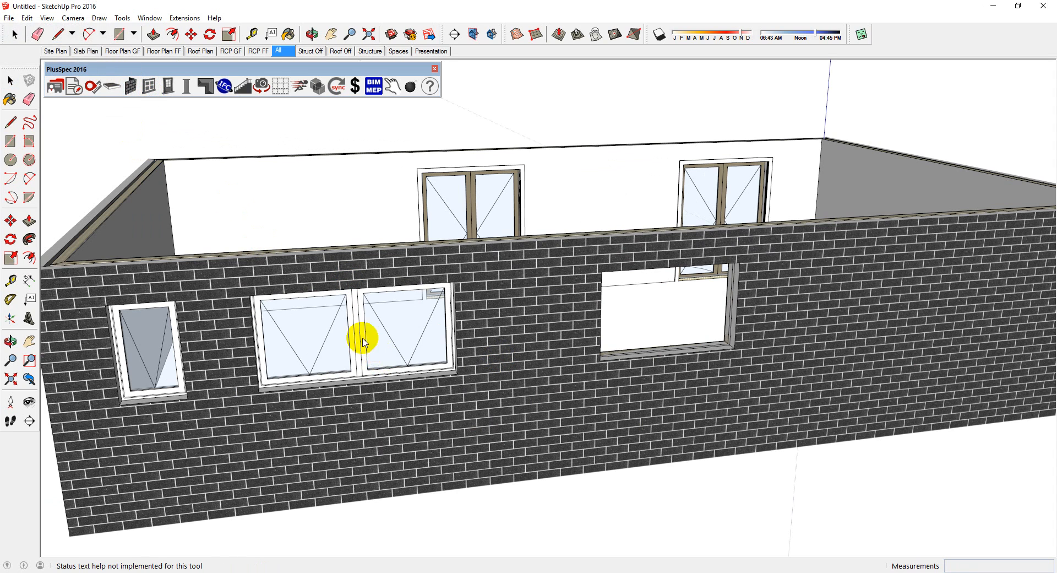
# Step: Select the back-wall double window and stretch its right edge outward
pyautogui.click(357, 336)
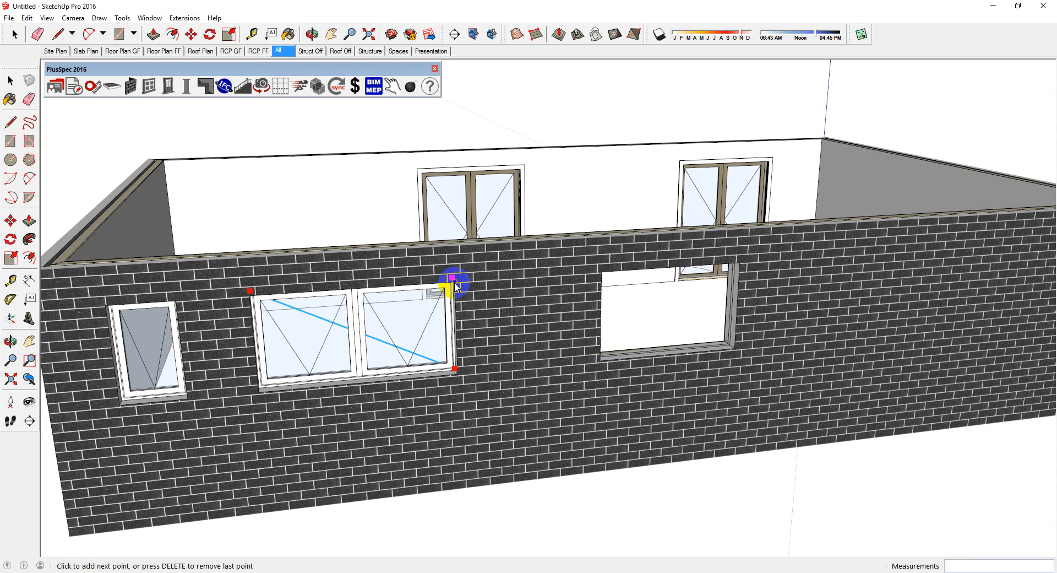
pyautogui.moveTo(522, 279)
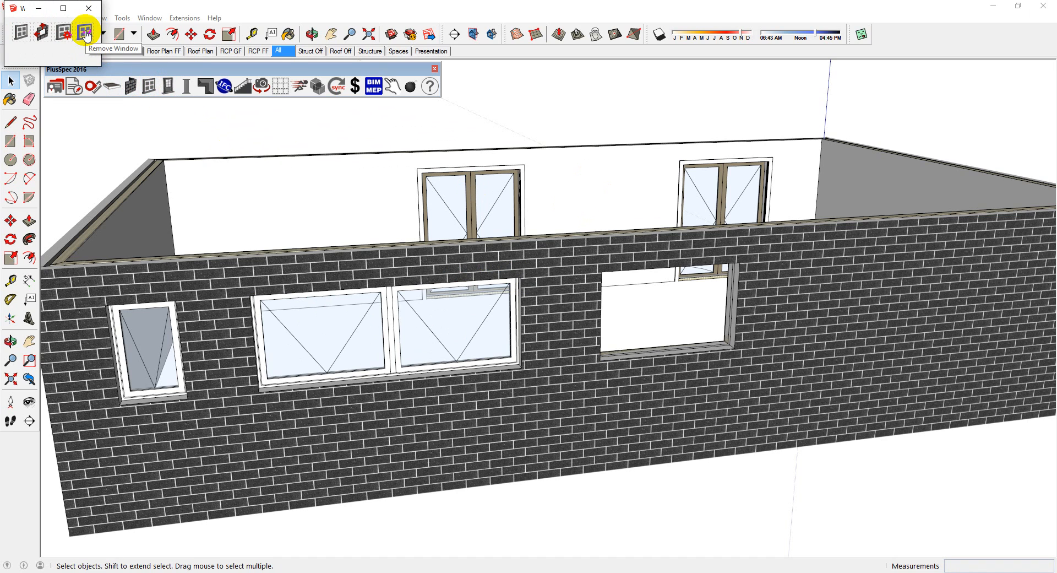
# Step: Remove the empty window opening from the back wall with Remove Window
pyautogui.click(86, 33)
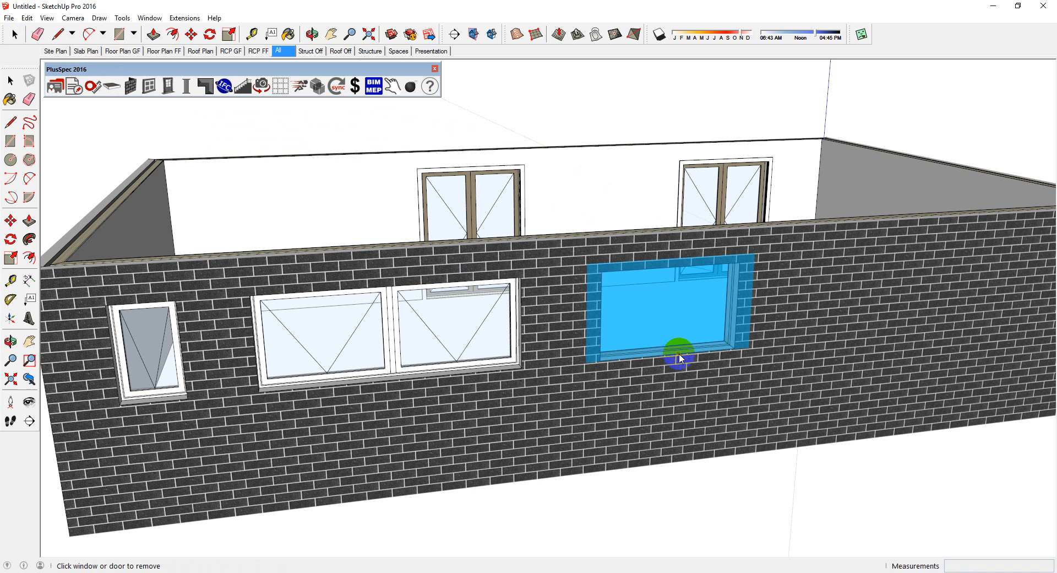
pyautogui.click(674, 355)
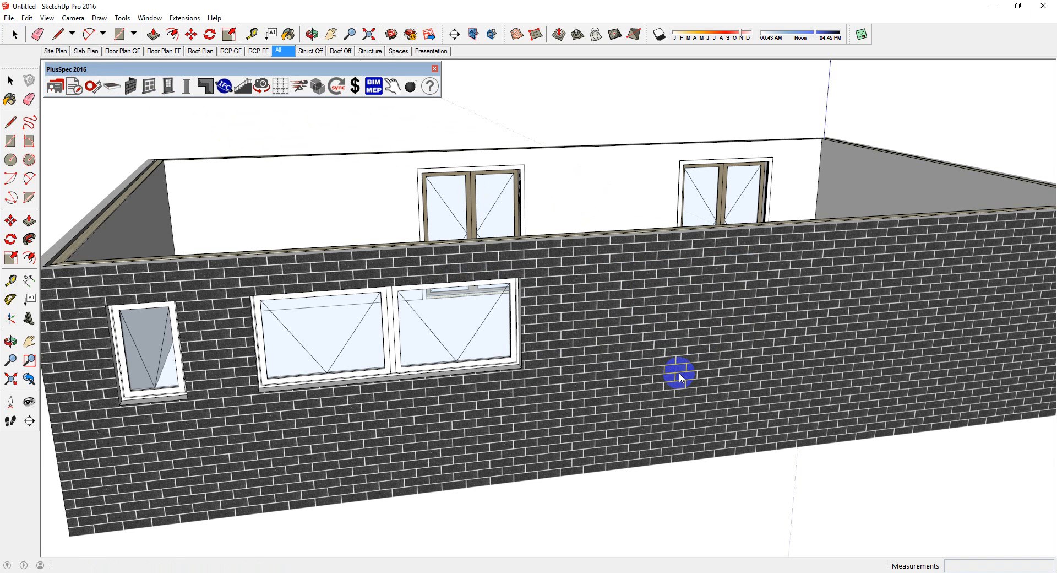
pyautogui.click(370, 51)
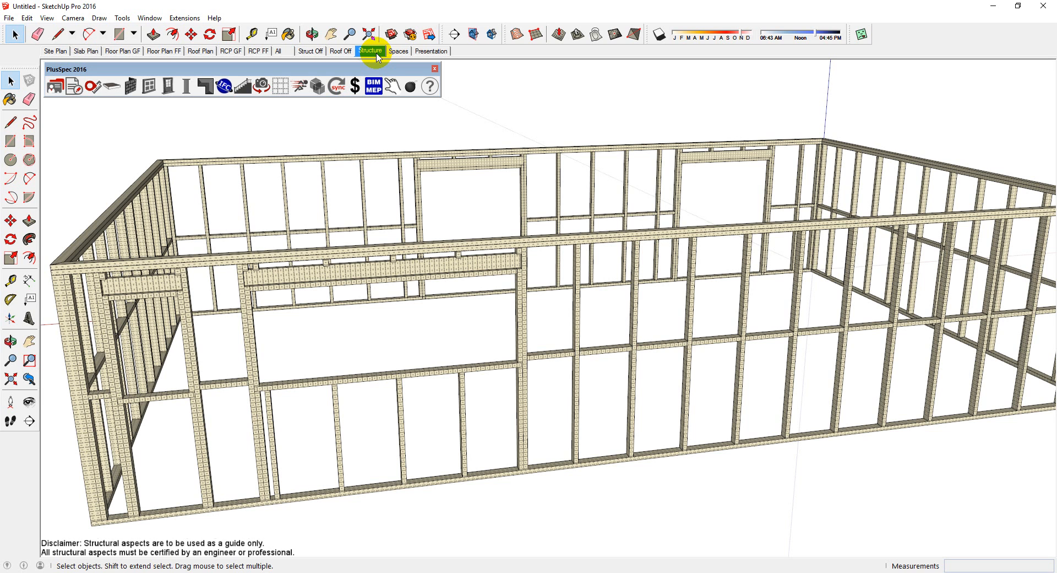
# Step: Switch to the Structure scene showing the timber wall framing
pyautogui.click(278, 51)
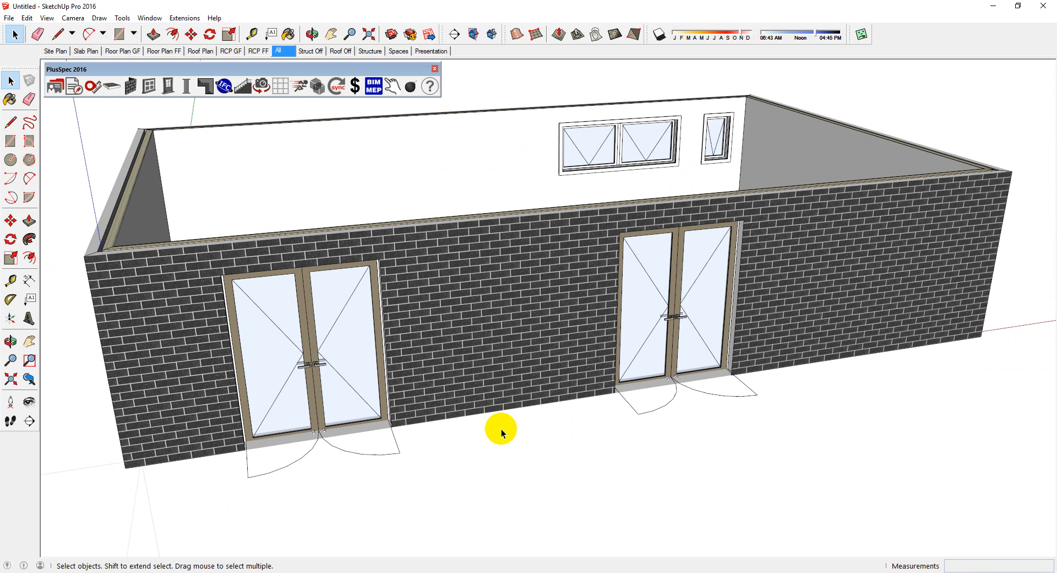
pyautogui.moveTo(487, 429)
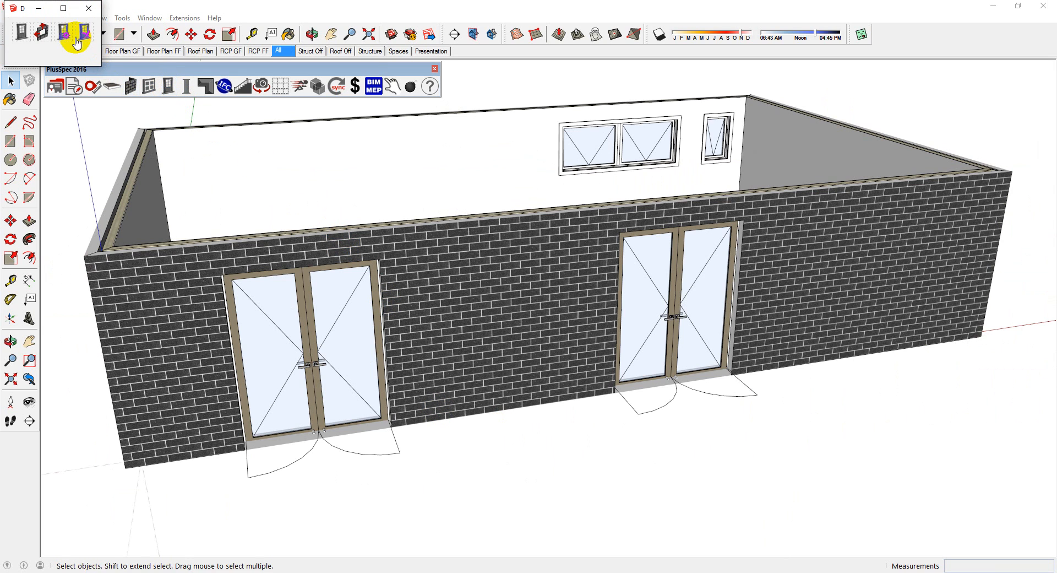
# Step: Pick both front double doors with Edit Window/Door and move the Door Tool dialog aside
pyautogui.click(303, 330)
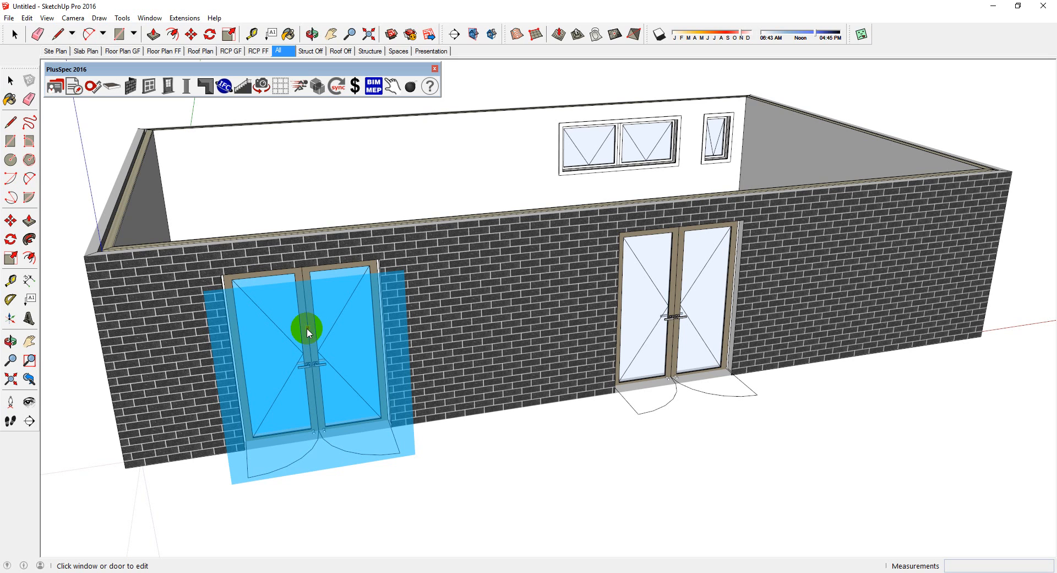
pyautogui.moveTo(730, 378)
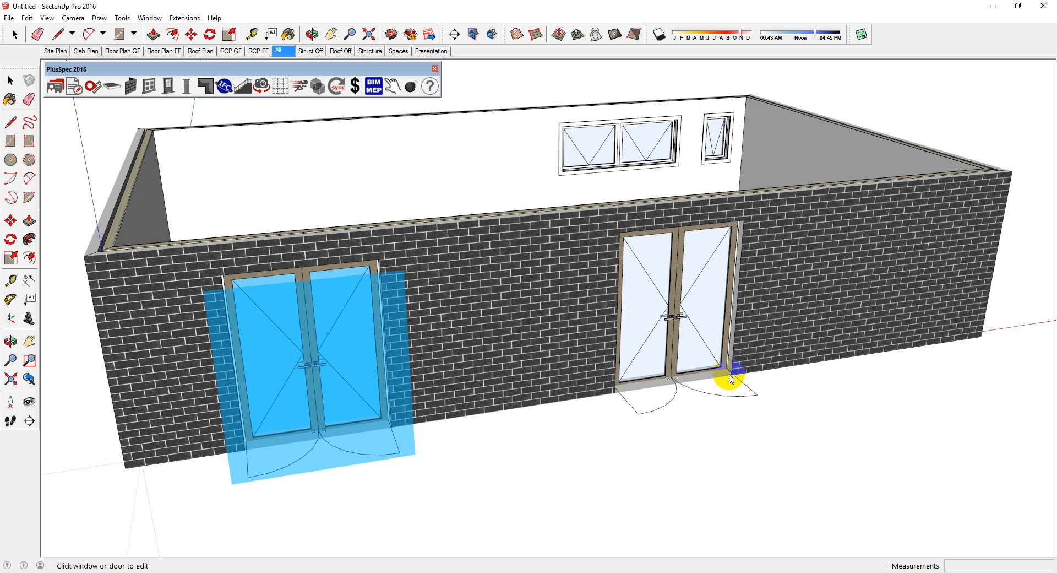
pyautogui.click(730, 368)
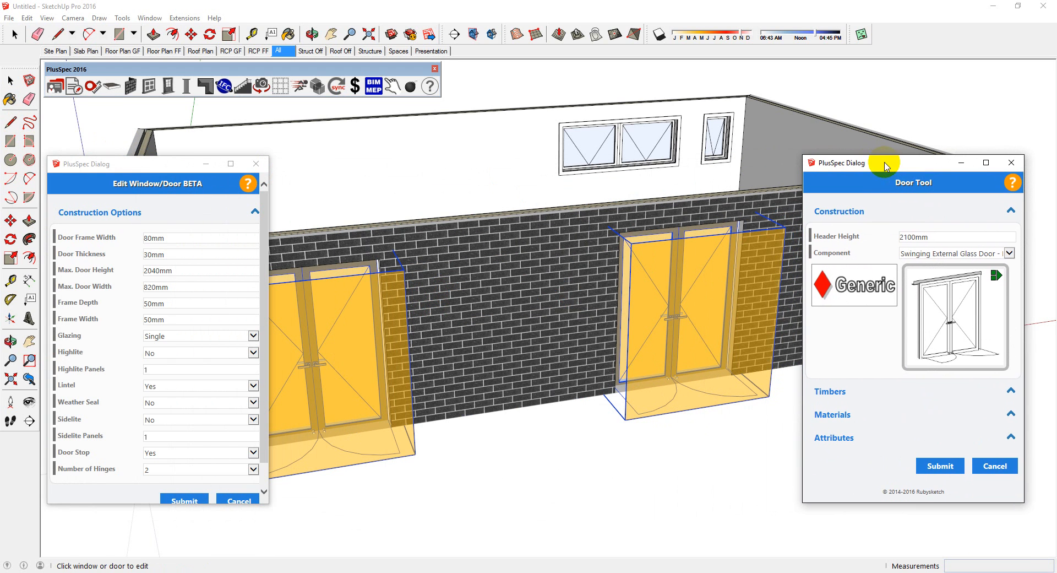
pyautogui.moveTo(870, 161); pyautogui.dragTo(870, 177)
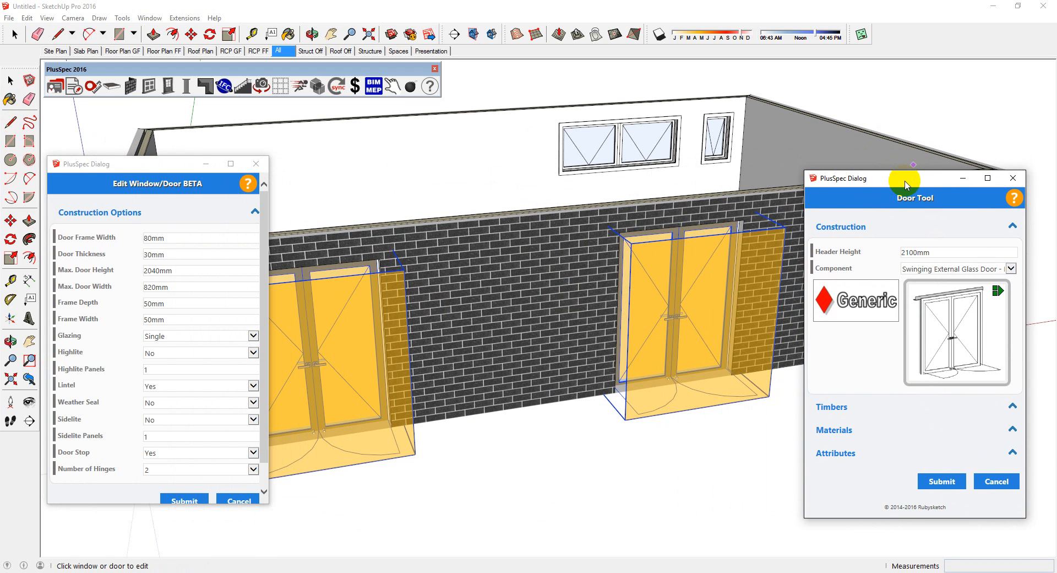